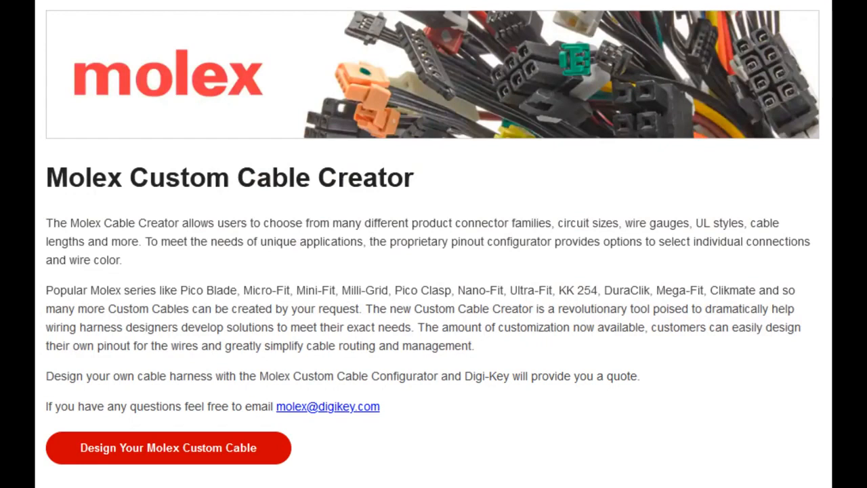
Start a new custom cable design from the Digi-Key landing page
{"action": "left_click", "coordinate": [168, 447]}
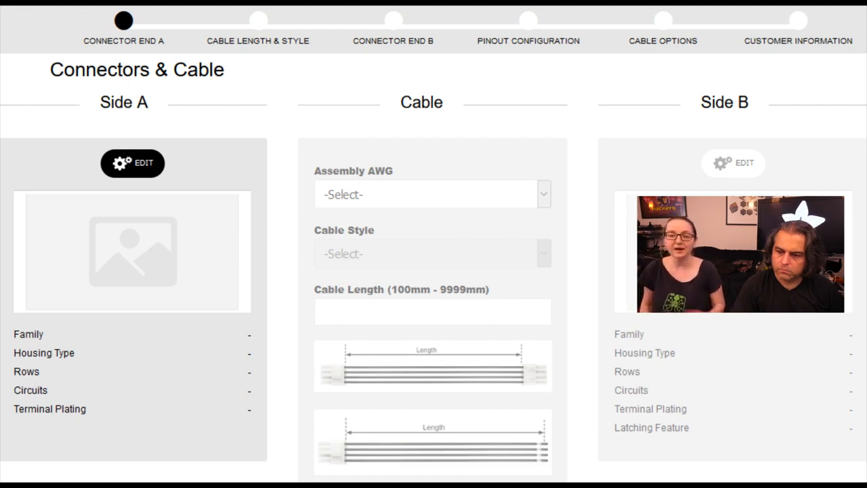
Begin editing the Side A connector end to reveal the connector family choices
{"action": "left_click", "coordinate": [133, 162]}
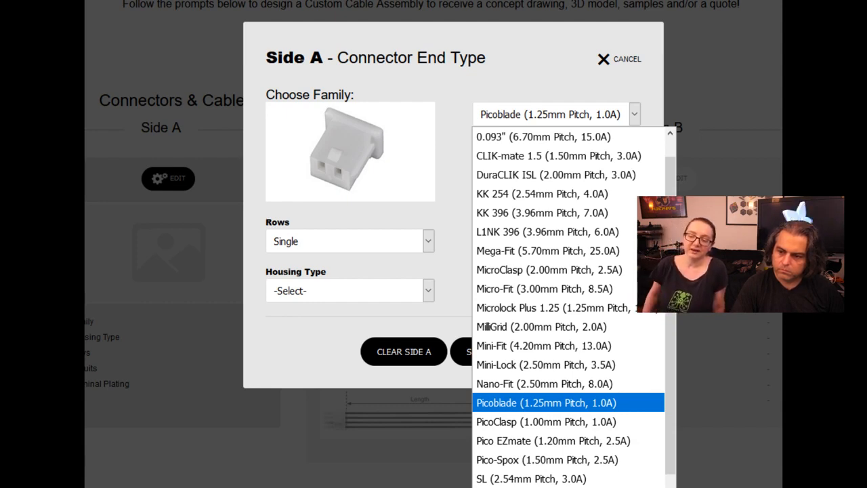
Choose Picoblade as the Side A connector family for the 11-circuit receptacle
{"action": "left_click", "coordinate": [547, 402]}
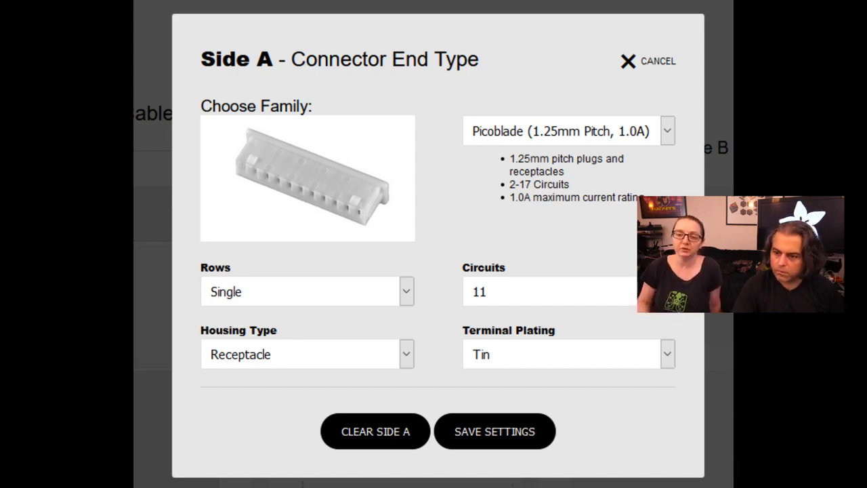
{"action": "left_click", "coordinate": [495, 431]}
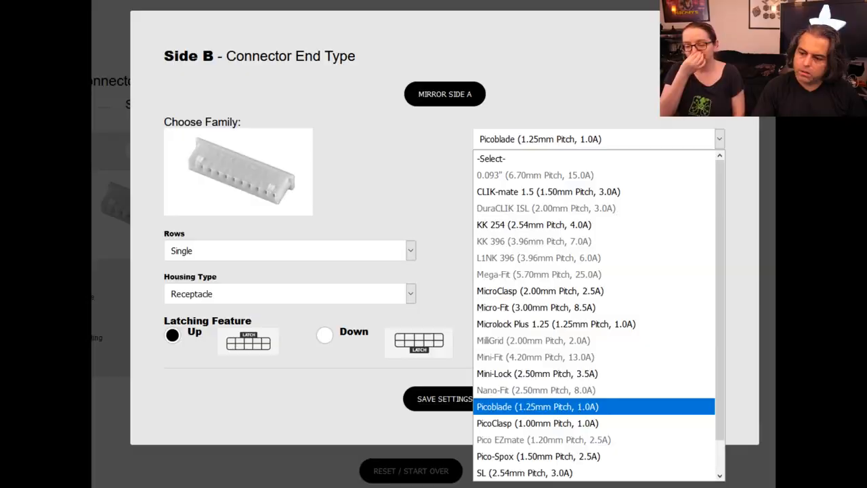
Select KK 254 (2.54mm pitch, 4.0A) as the Side B connector family
{"action": "left_click", "coordinate": [533, 225]}
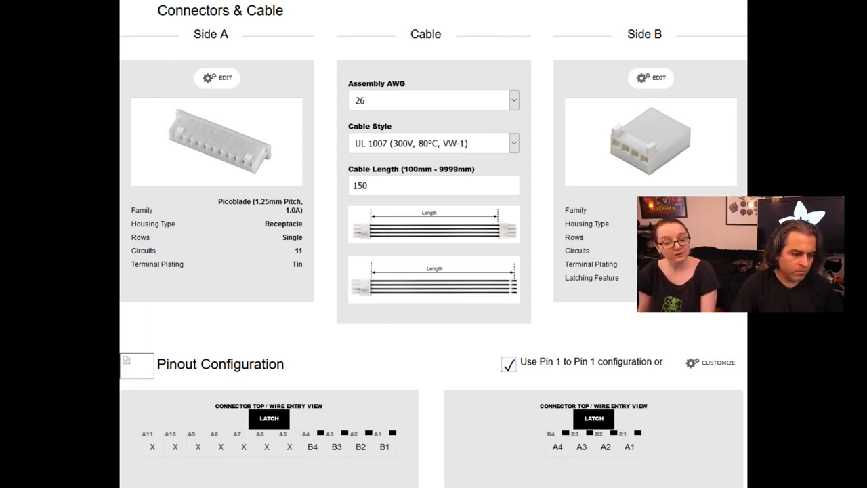
Customize the pinout, mapping A4 to B4 with a chosen wire colour
{"action": "left_click", "coordinate": [717, 363]}
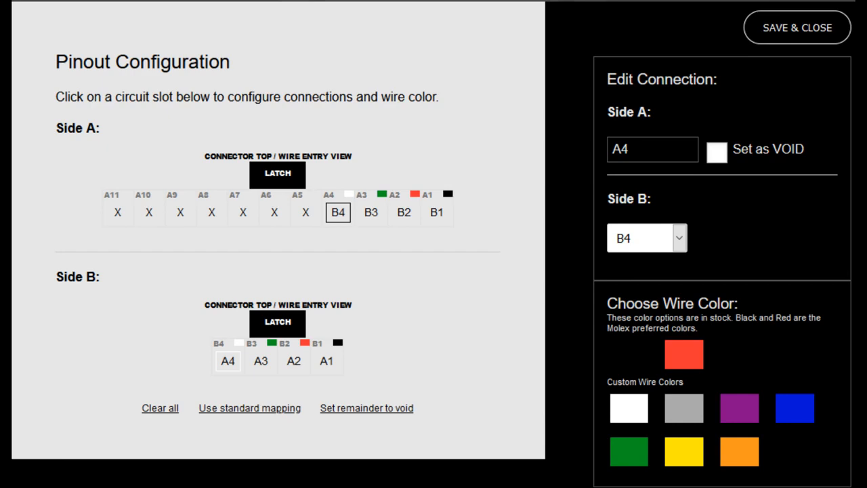
{"action": "left_click", "coordinate": [796, 27]}
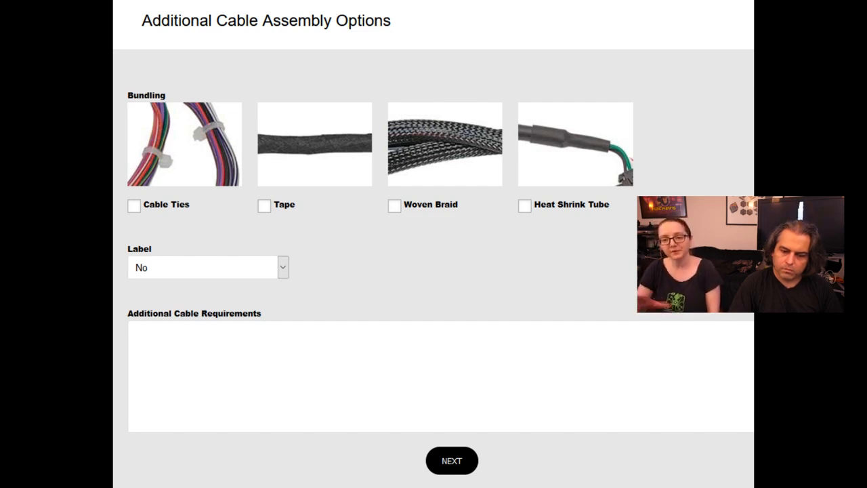
Continue past bundling and labelling options with nothing selected
{"action": "left_click", "coordinate": [451, 460]}
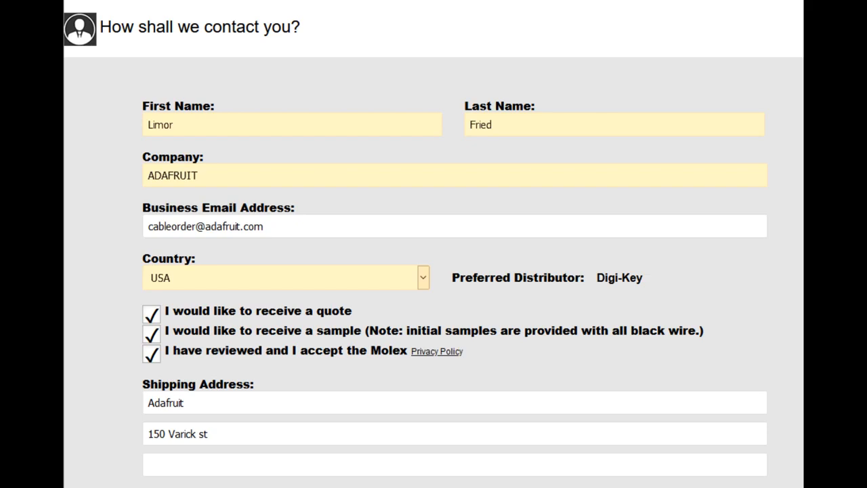
Submit the completed contact form requesting a quote and sample
{"action": "scroll", "scroll_direction": "down", "scroll_amount": 3}
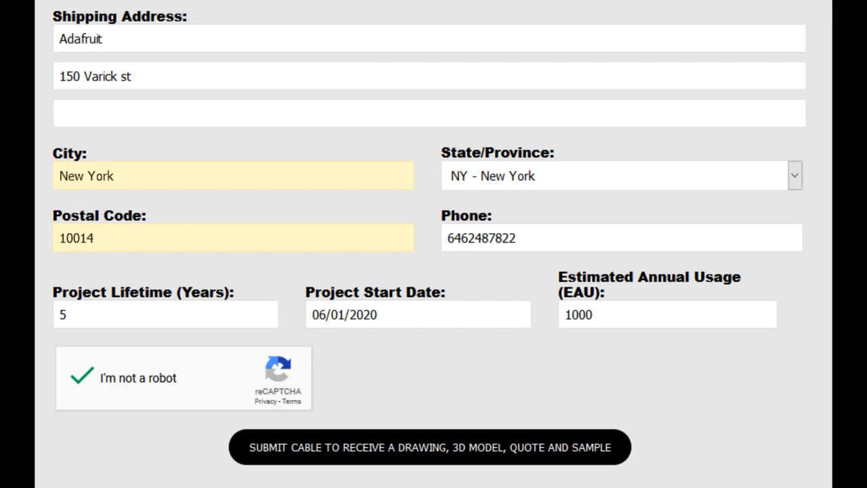
{"action": "left_click", "coordinate": [429, 447]}
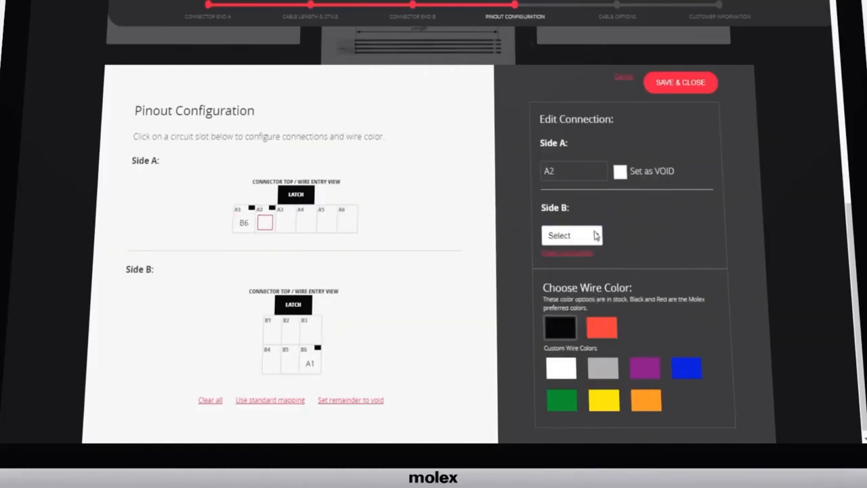
Map the last Side A circuit, connecting A6 to B1
{"action": "left_click", "coordinate": [349, 222]}
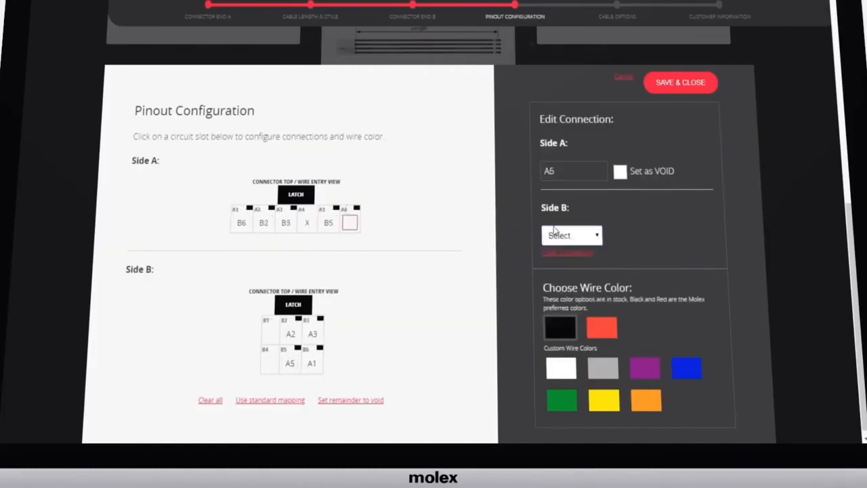
{"action": "left_click", "coordinate": [572, 235]}
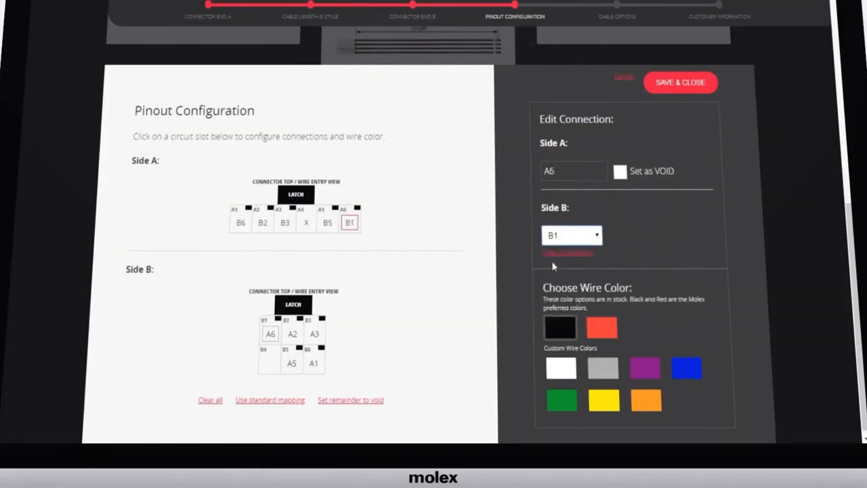